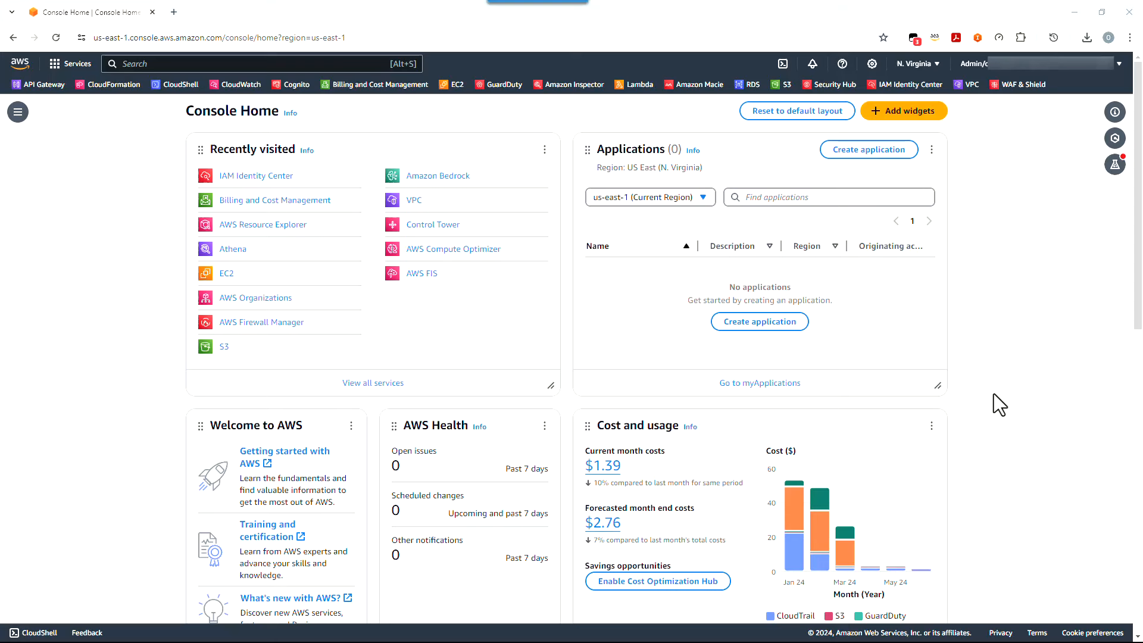
mouse_move(269, 166)
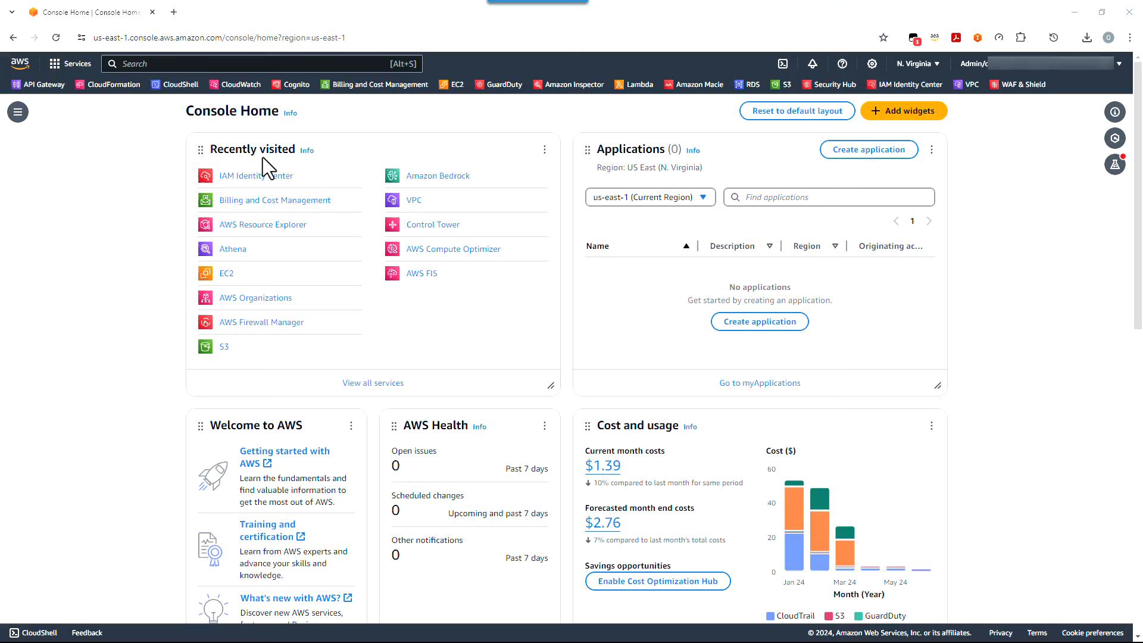
mouse_move(649, 213)
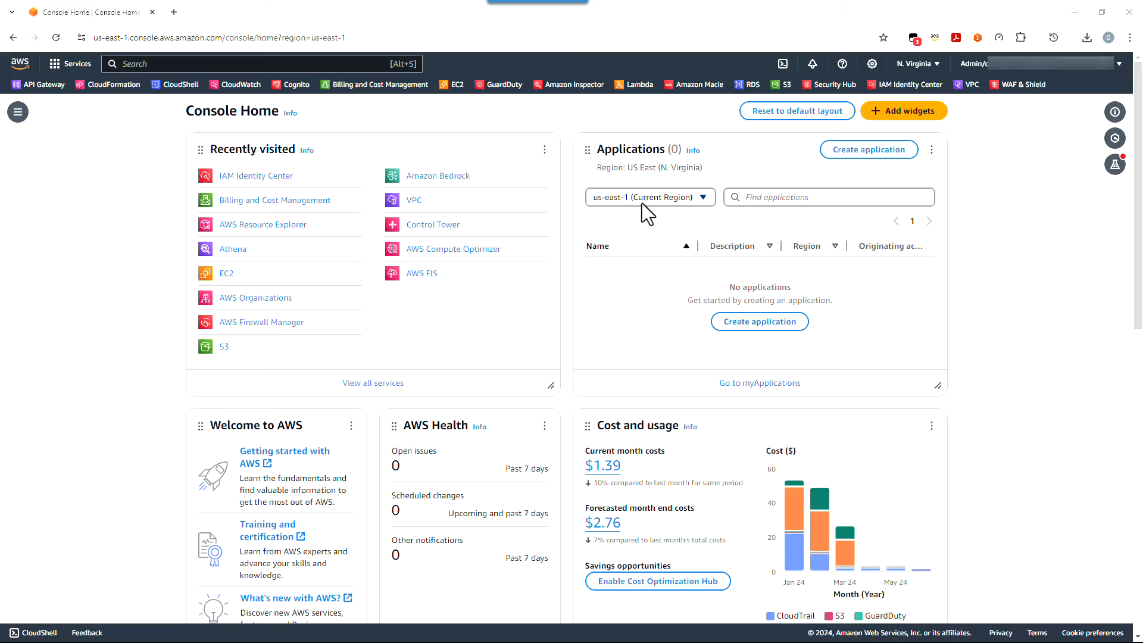
mouse_move(497, 208)
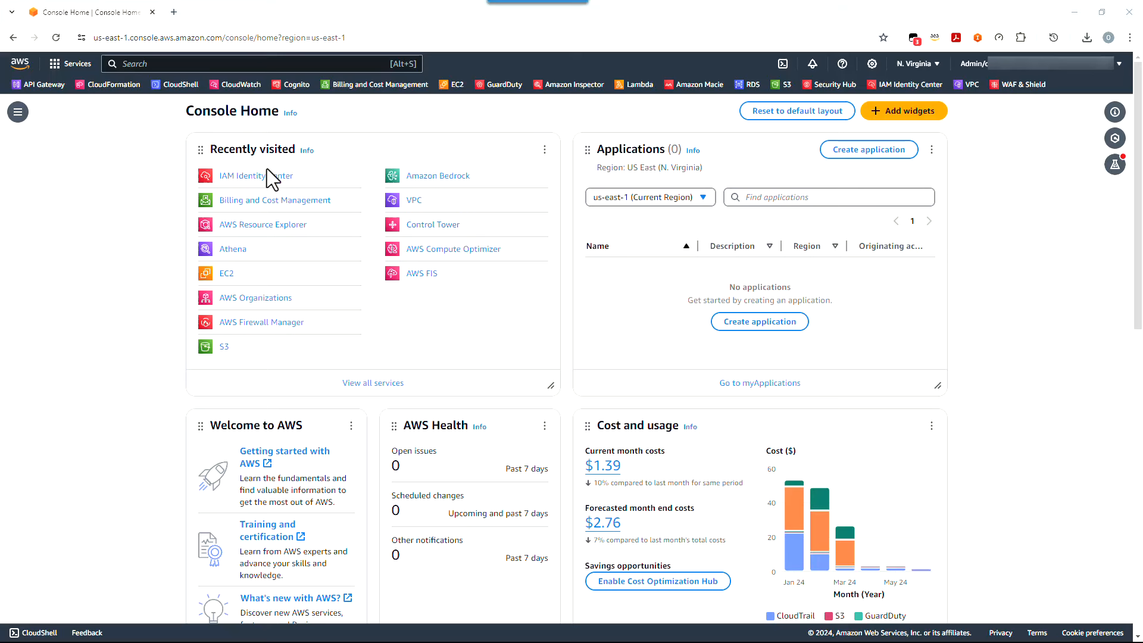
mouse_move(300, 163)
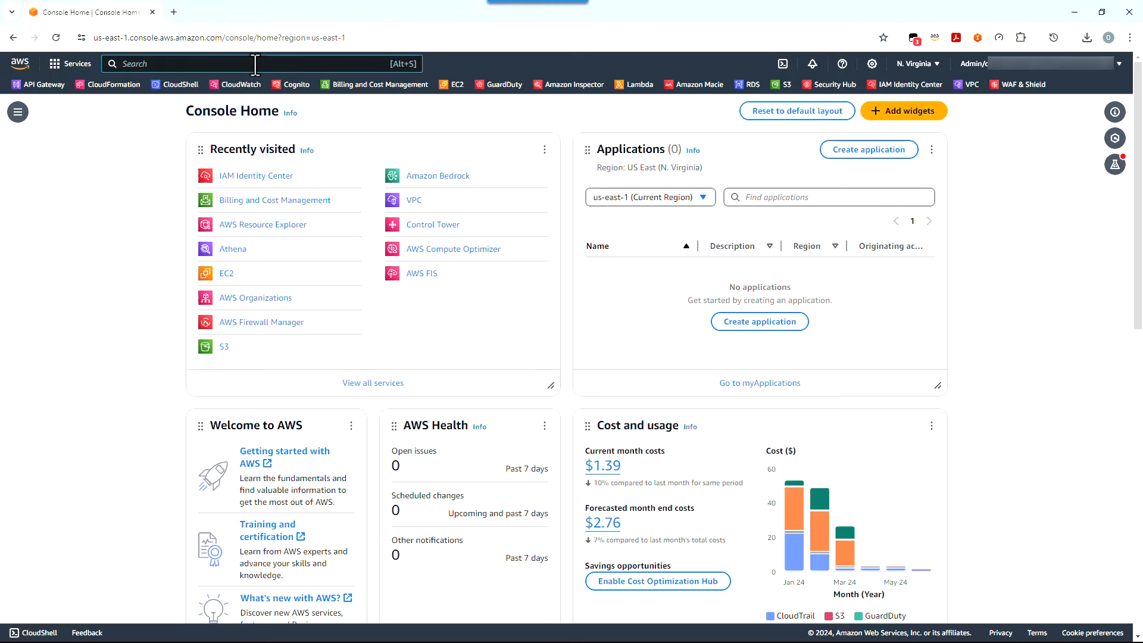
- Search the console for 'IAM' and open the IAM Identity Center service
type("IAM")
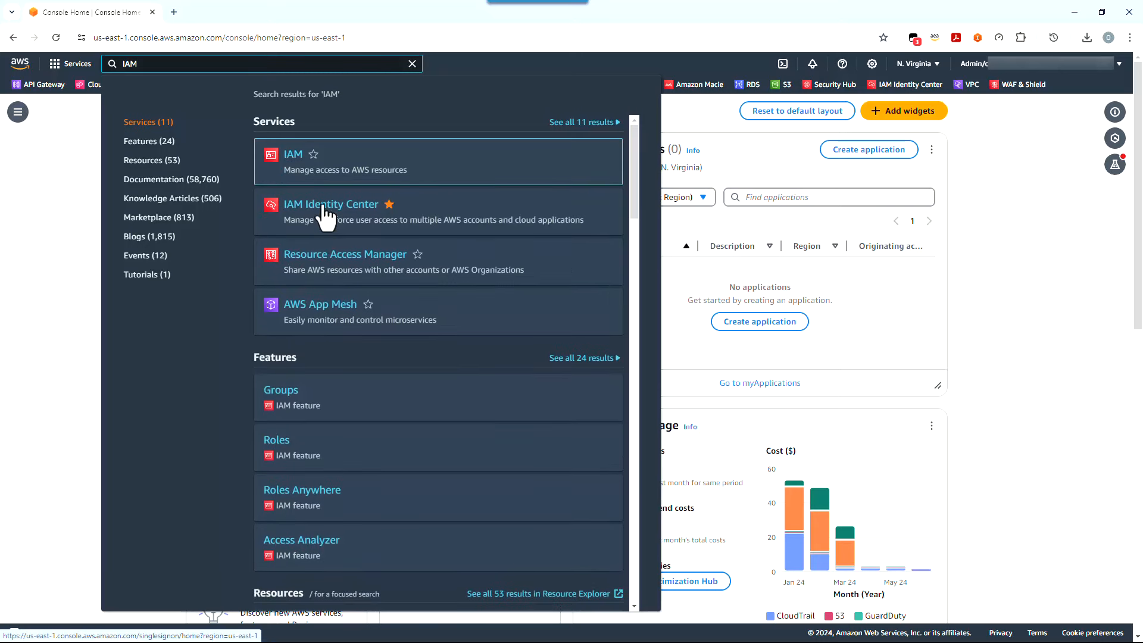
left_click(330, 204)
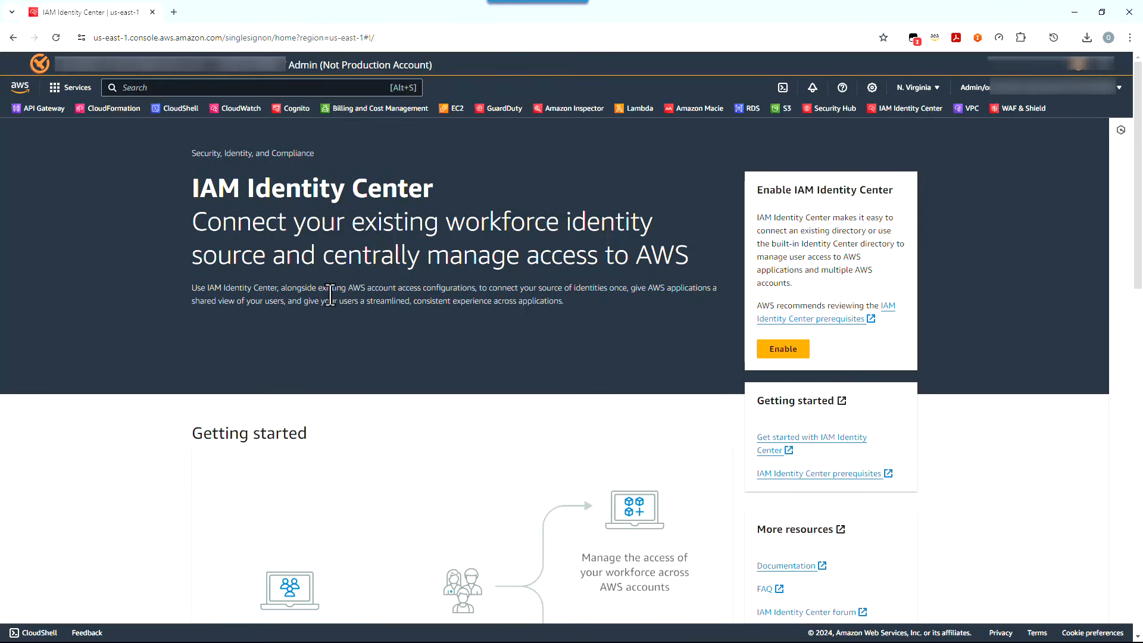
mouse_move(337, 347)
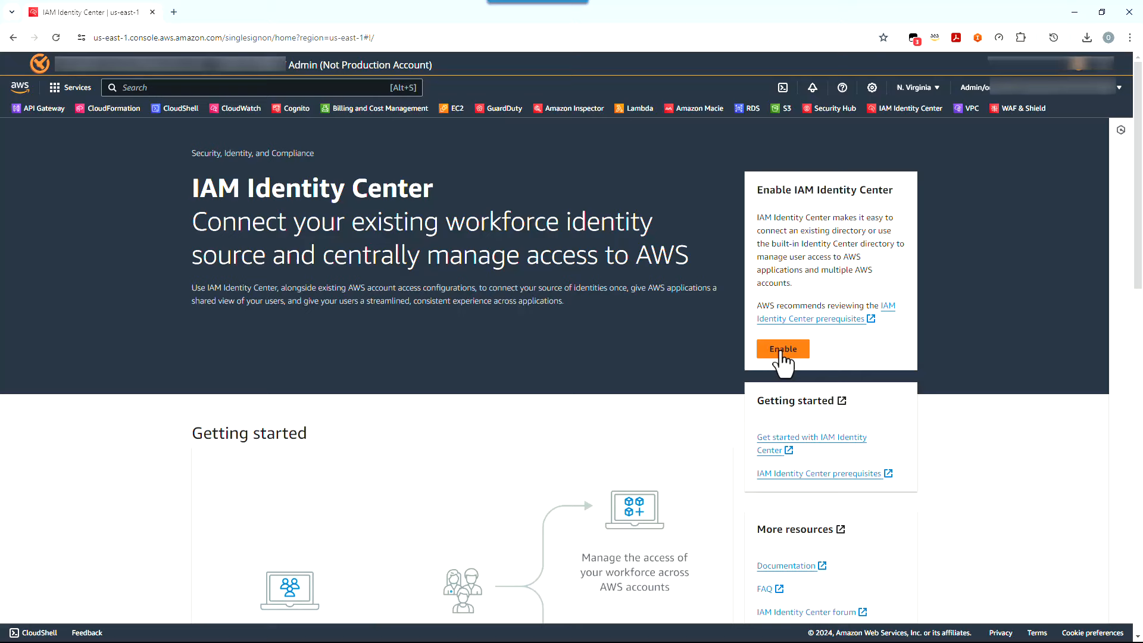
- Enable IAM Identity Center to create the organization instance and show its dashboard
left_click(782, 348)
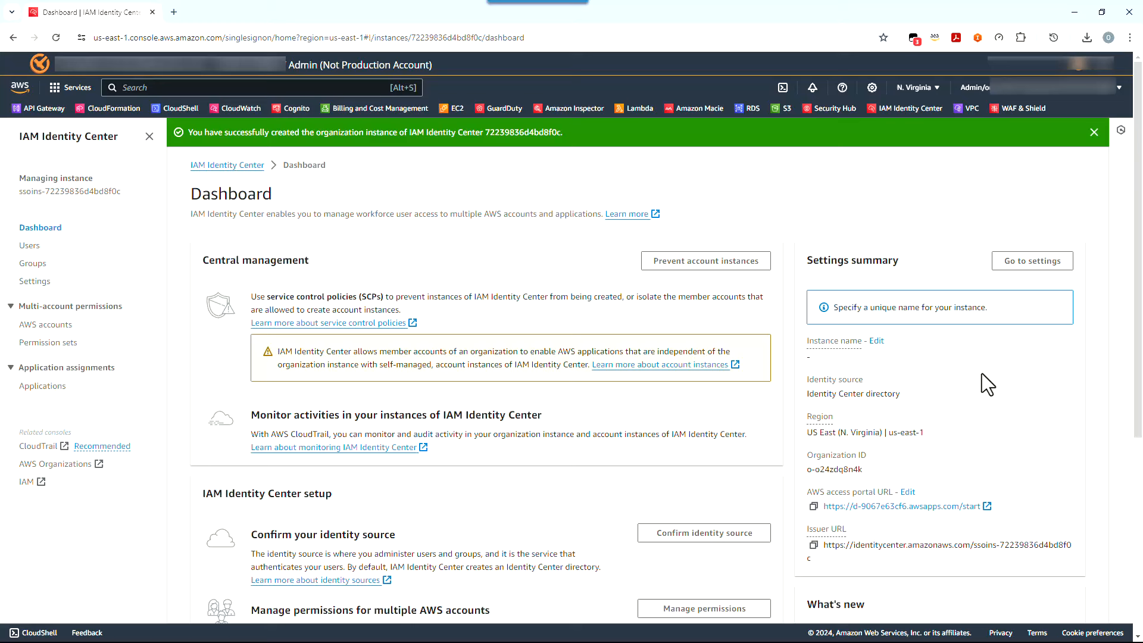
mouse_move(617, 286)
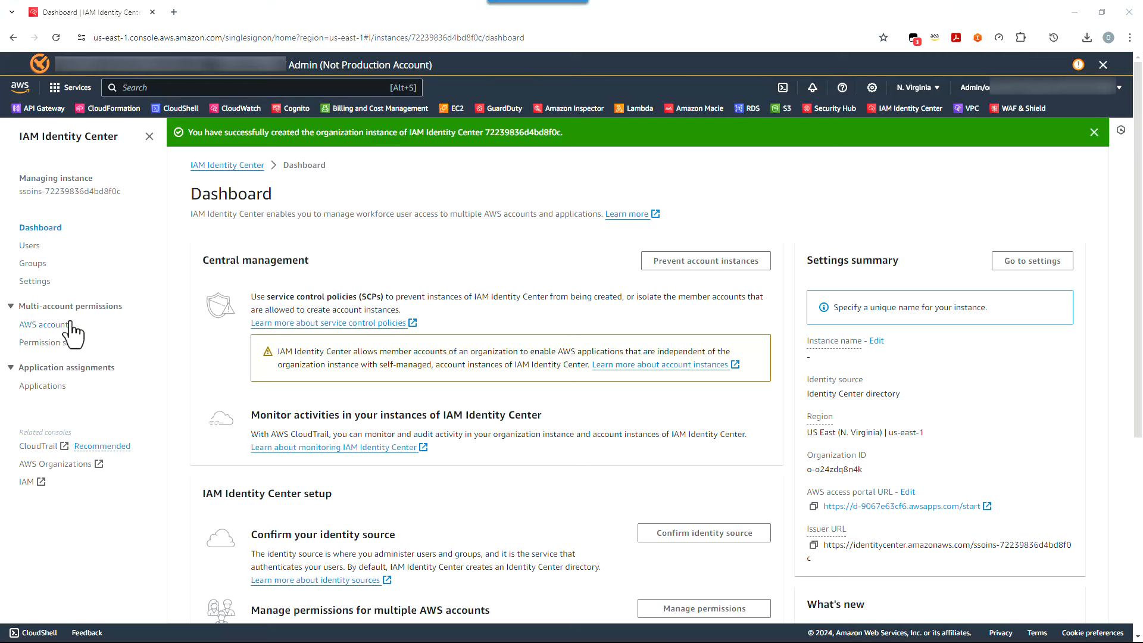
- Go to Settings, open the Authentication tab, and start editing multi-factor authentication
left_click(34, 281)
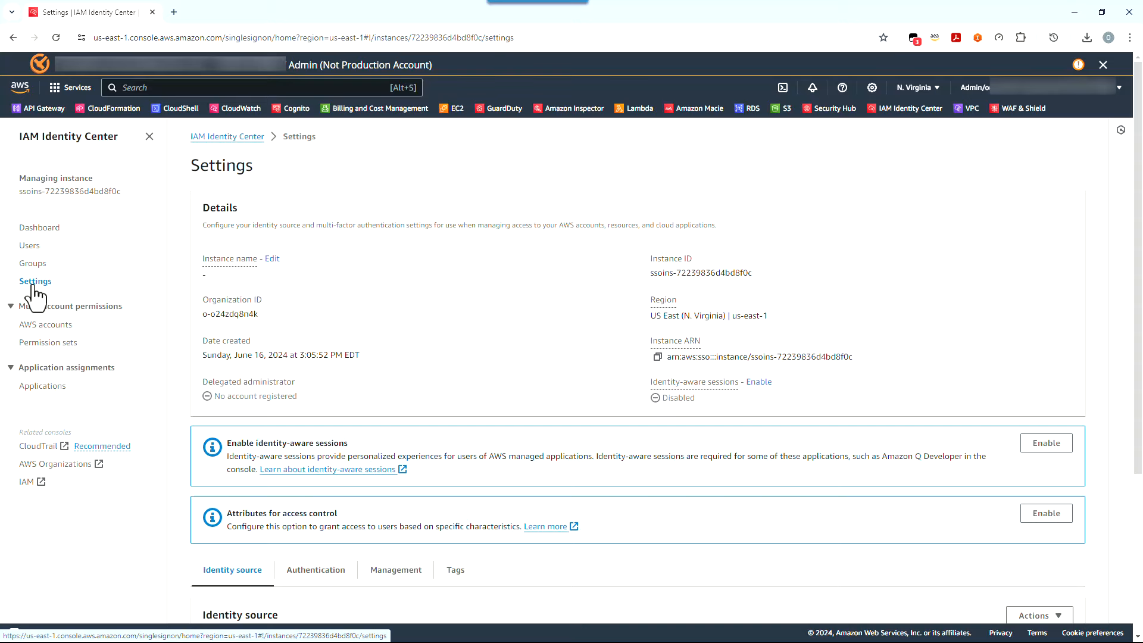
scroll("down", 3)
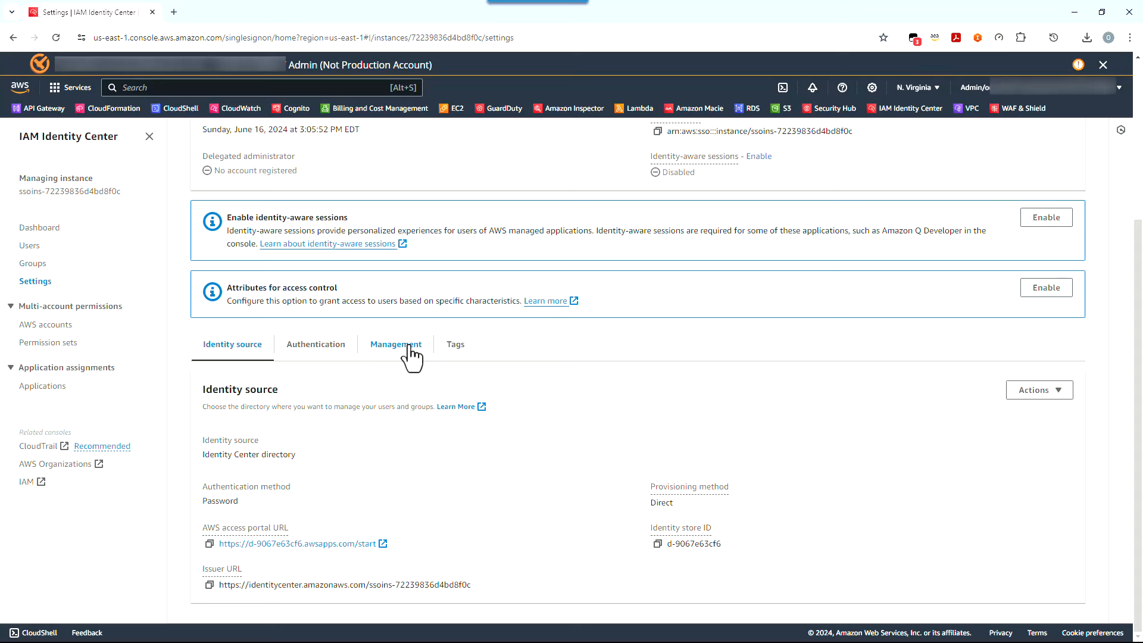
mouse_move(316, 344)
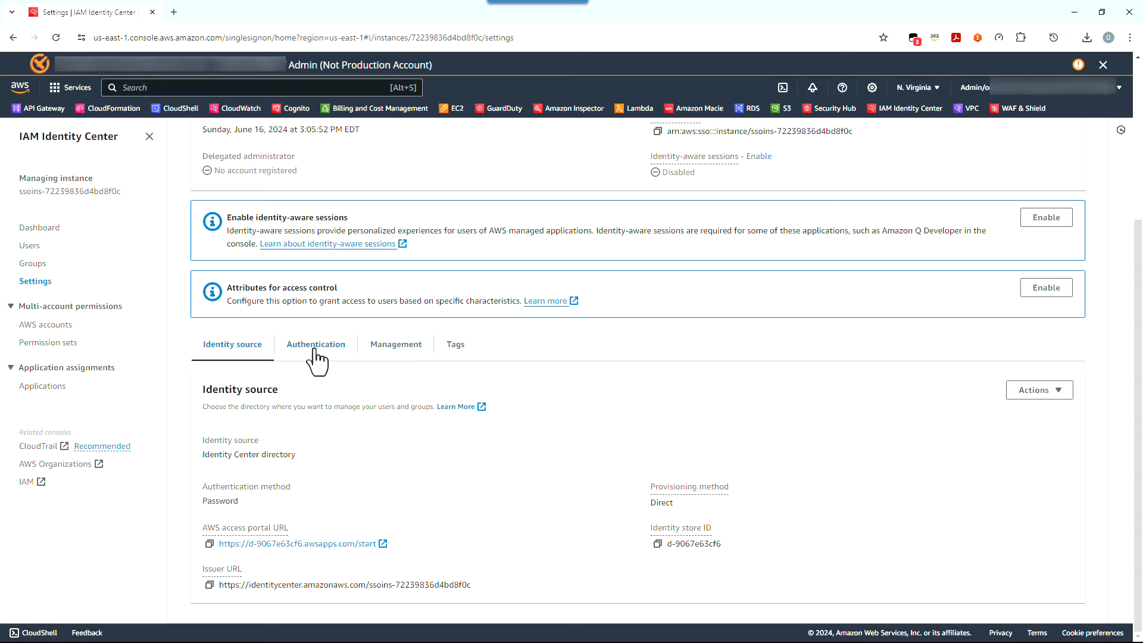
left_click(316, 344)
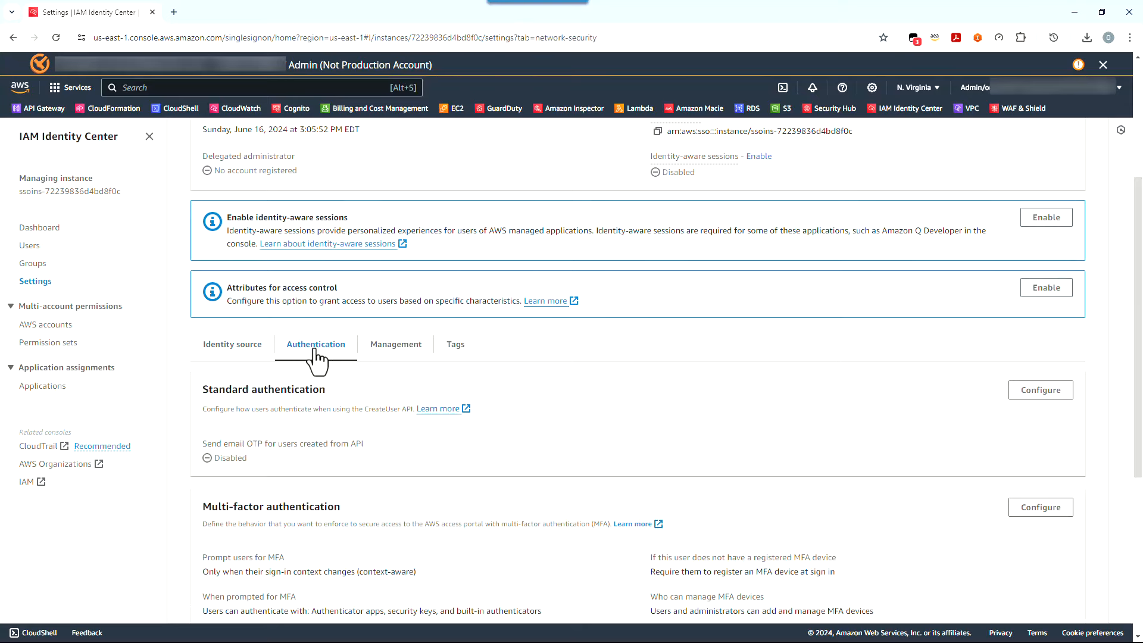
mouse_move(396, 344)
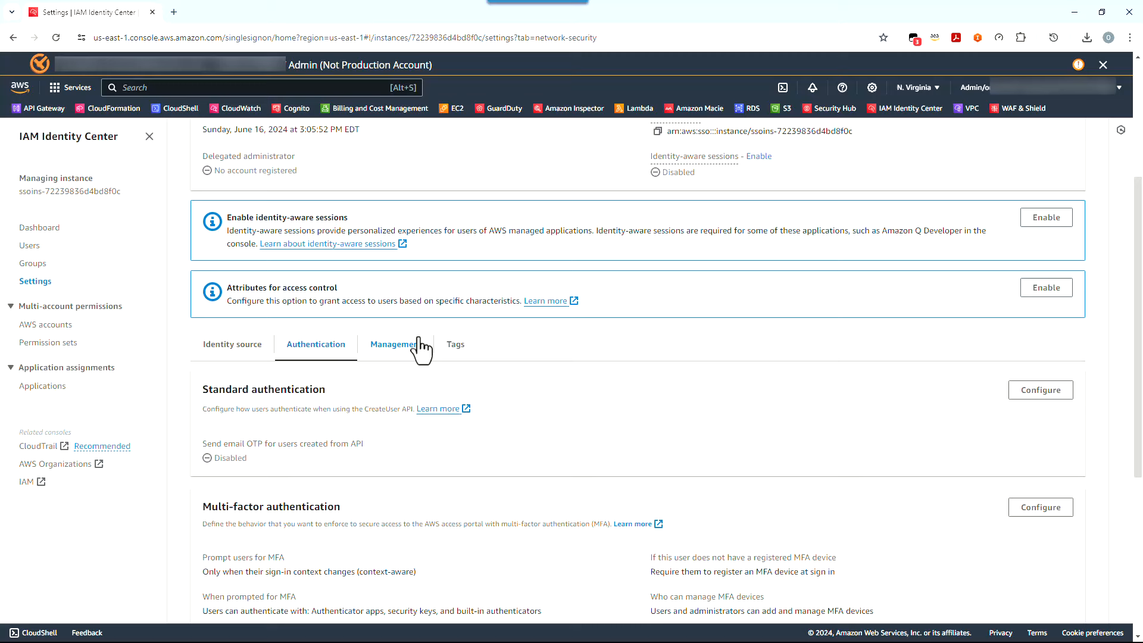
mouse_move(378, 377)
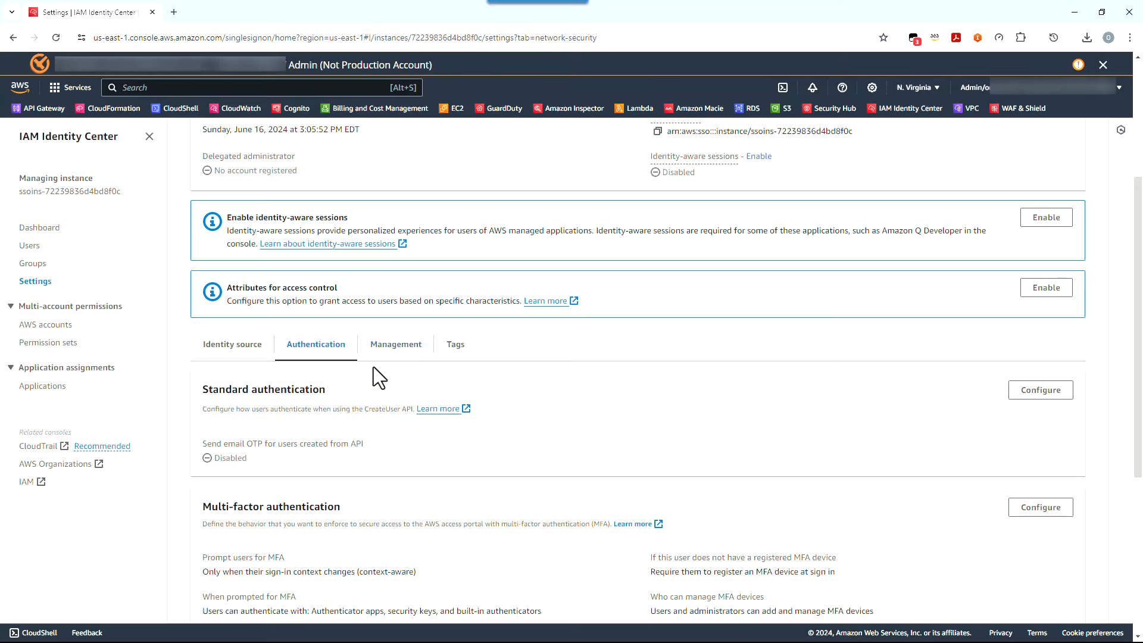
scroll("down", 3)
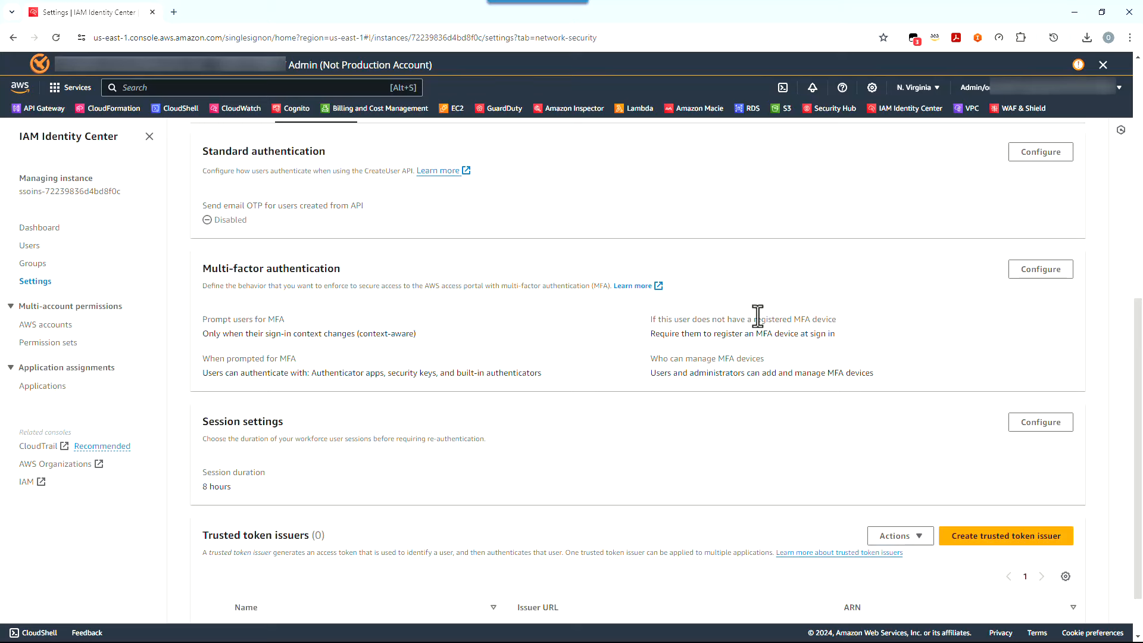
left_click(1039, 269)
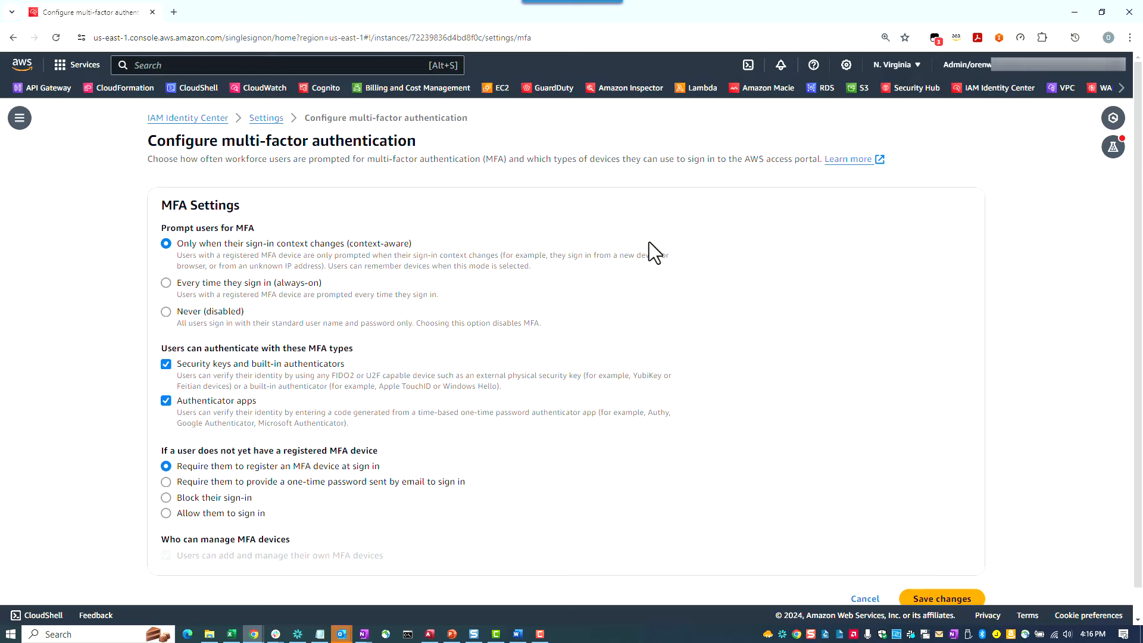
mouse_move(649, 253)
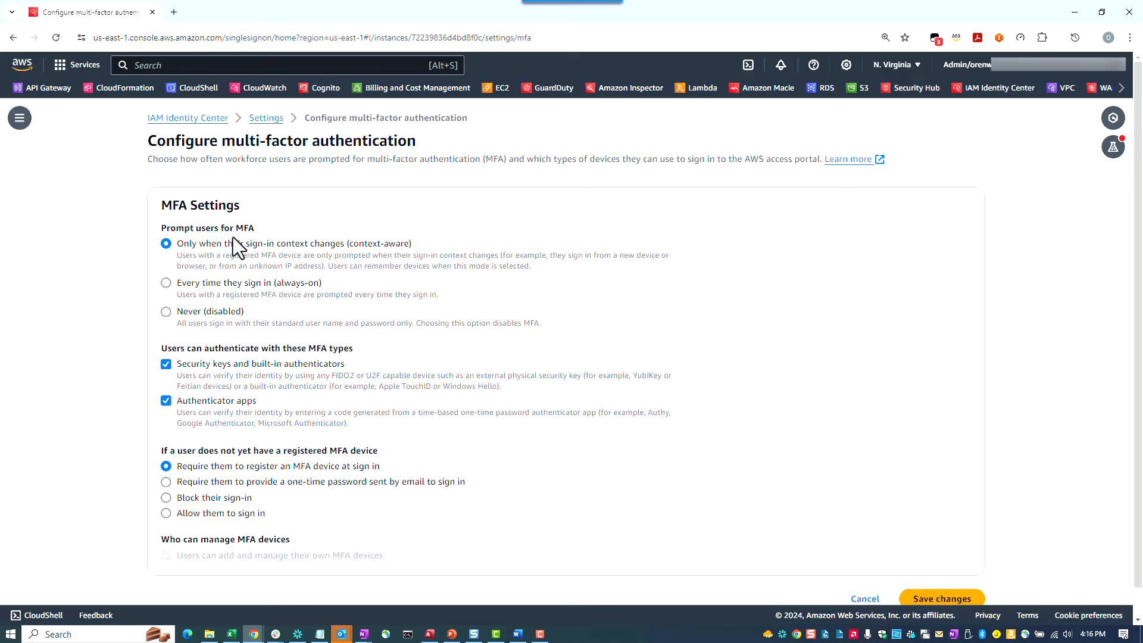
mouse_move(227, 269)
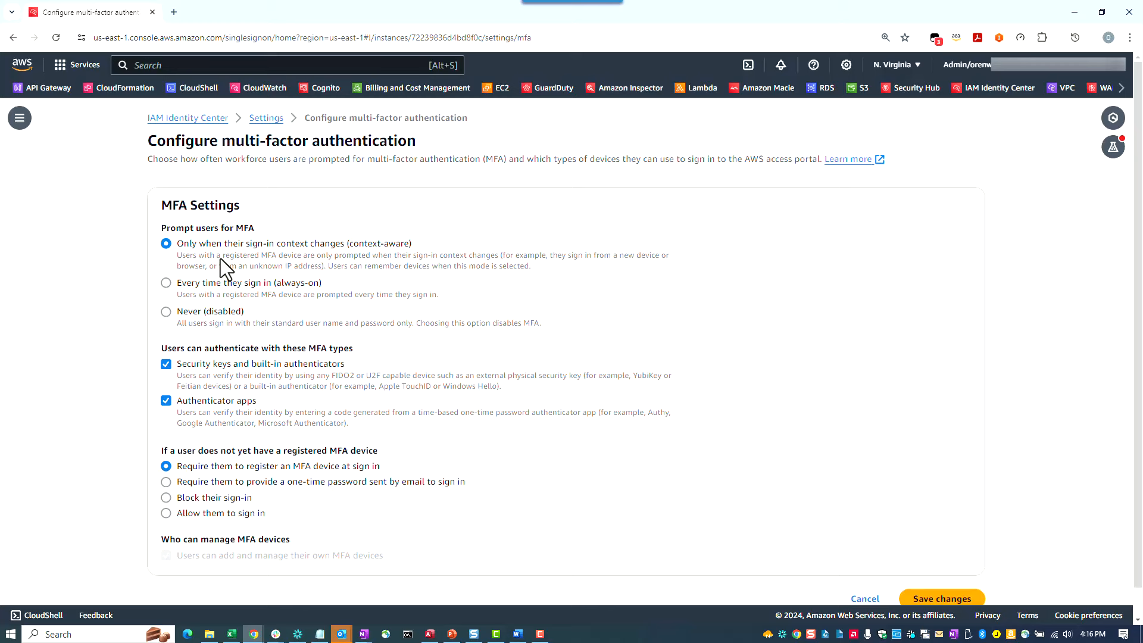
mouse_move(225, 280)
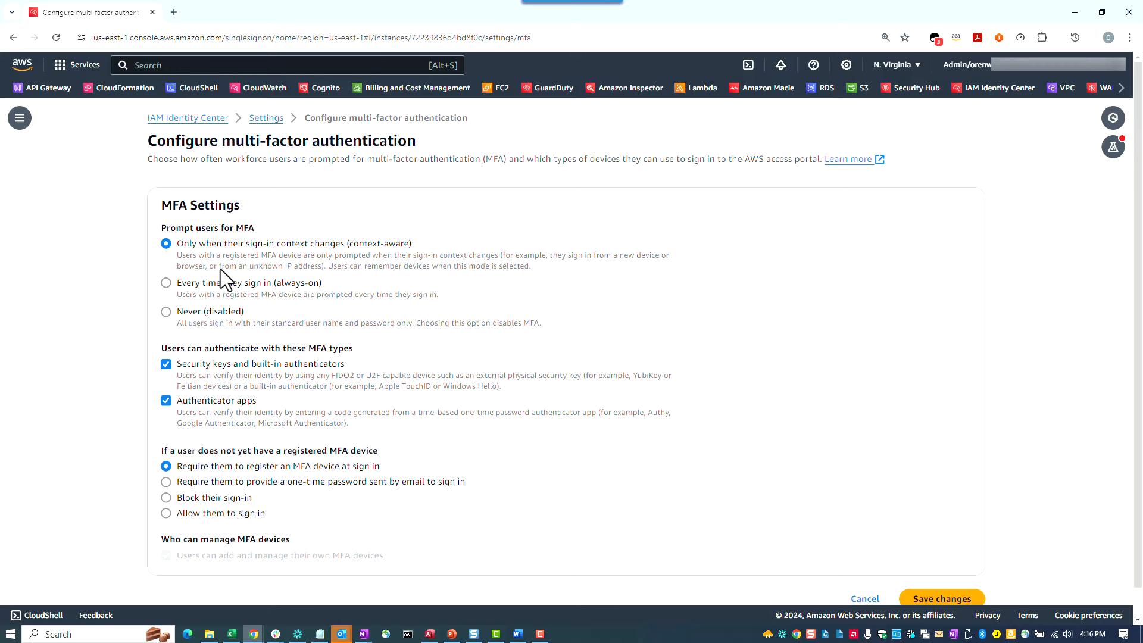
mouse_move(224, 290)
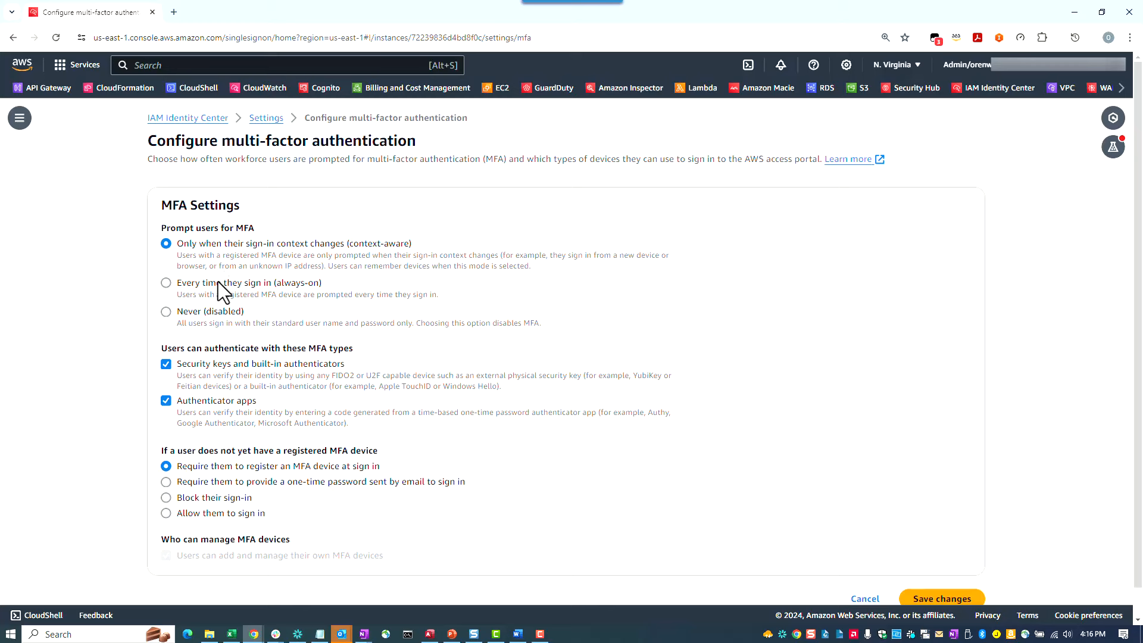
mouse_move(175, 293)
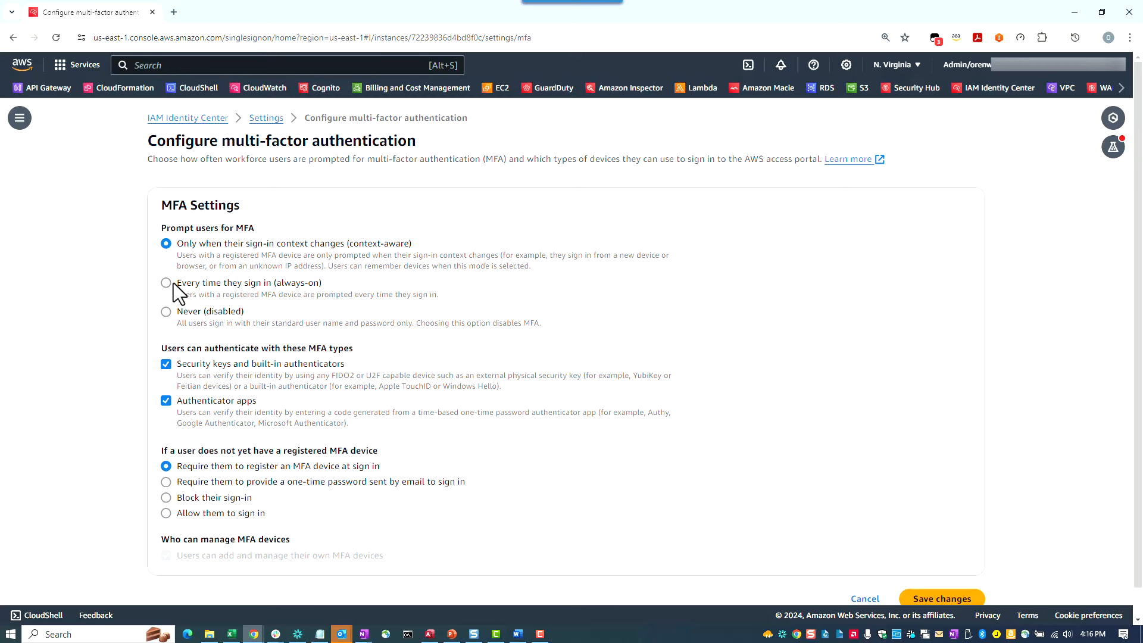
left_click(166, 282)
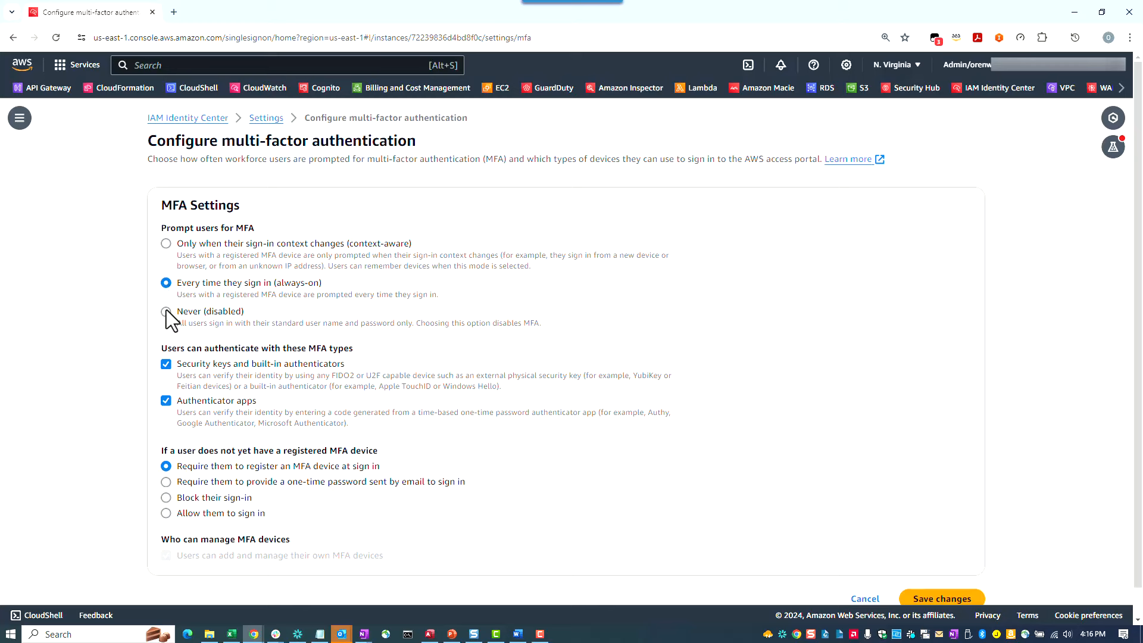
left_click(166, 311)
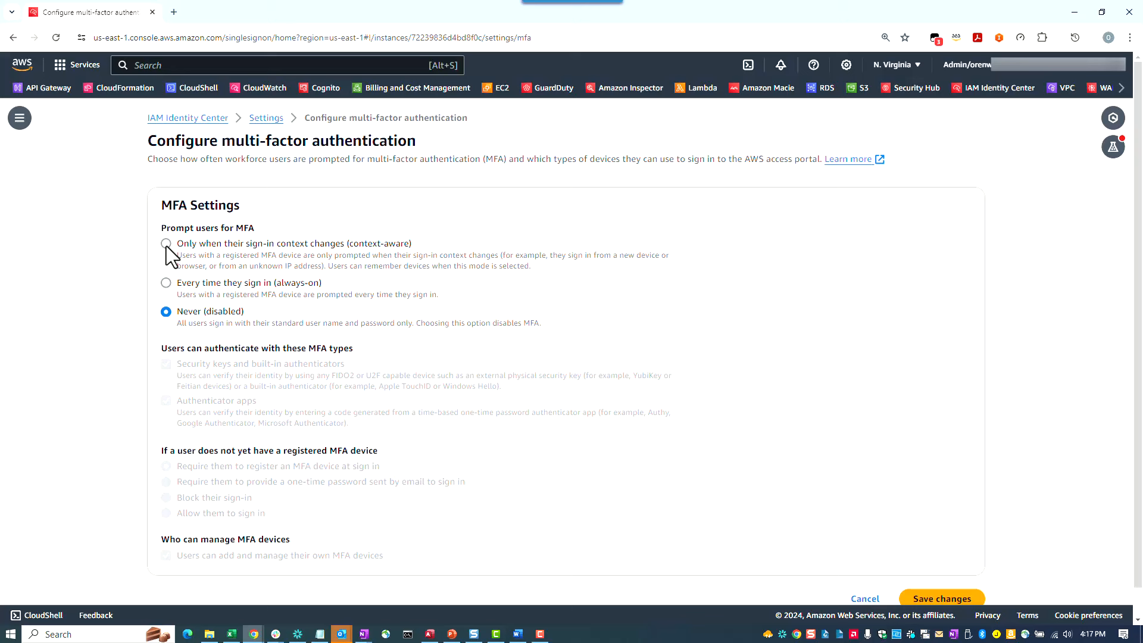
left_click(166, 244)
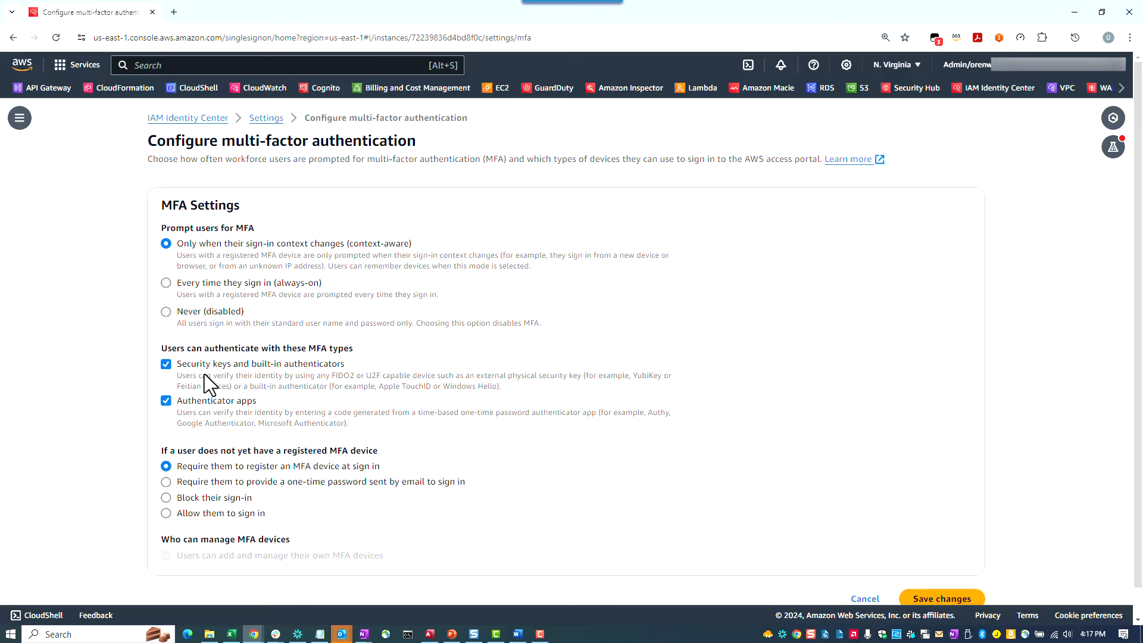
mouse_move(234, 436)
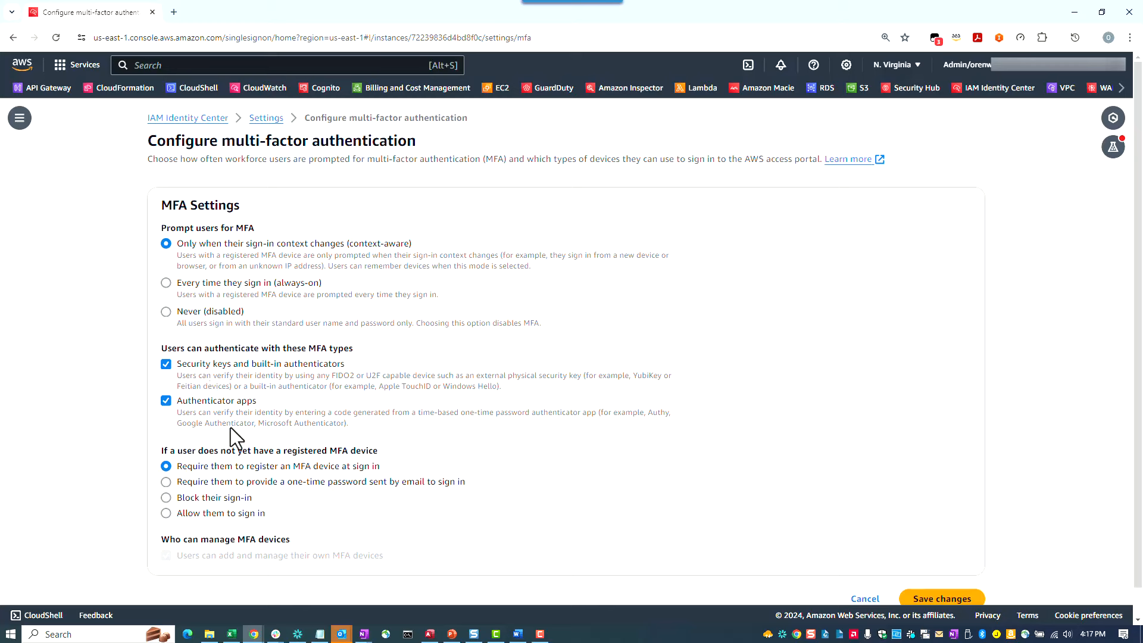